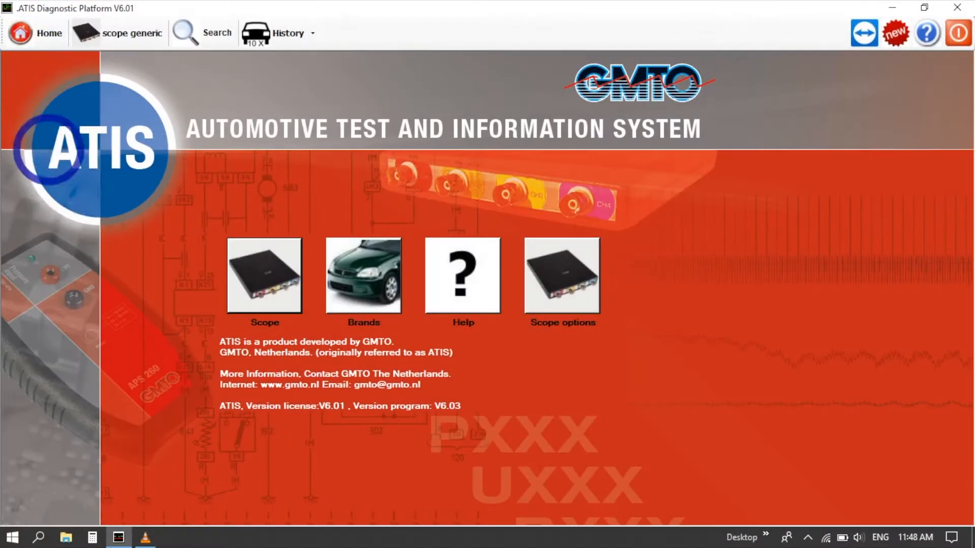
Navigate Scope > EMS Diesel > Commonrail Actuators to list injector and fuel pressure measurements.
left_click(264, 276)
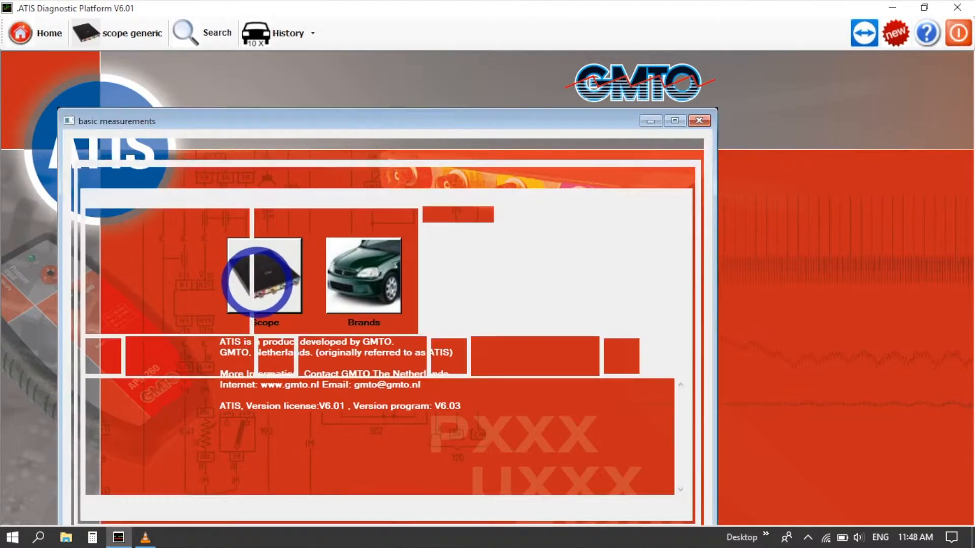
left_click(674, 121)
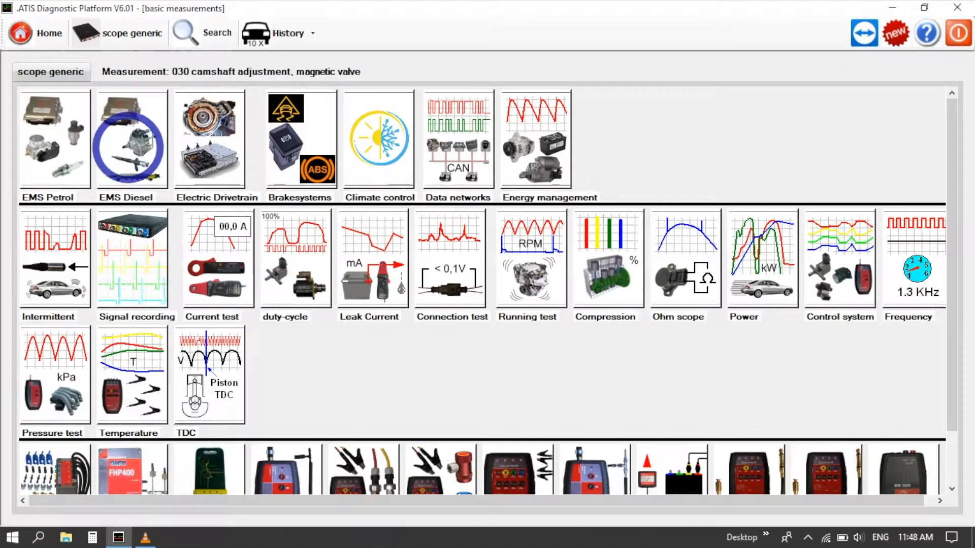
left_click(130, 144)
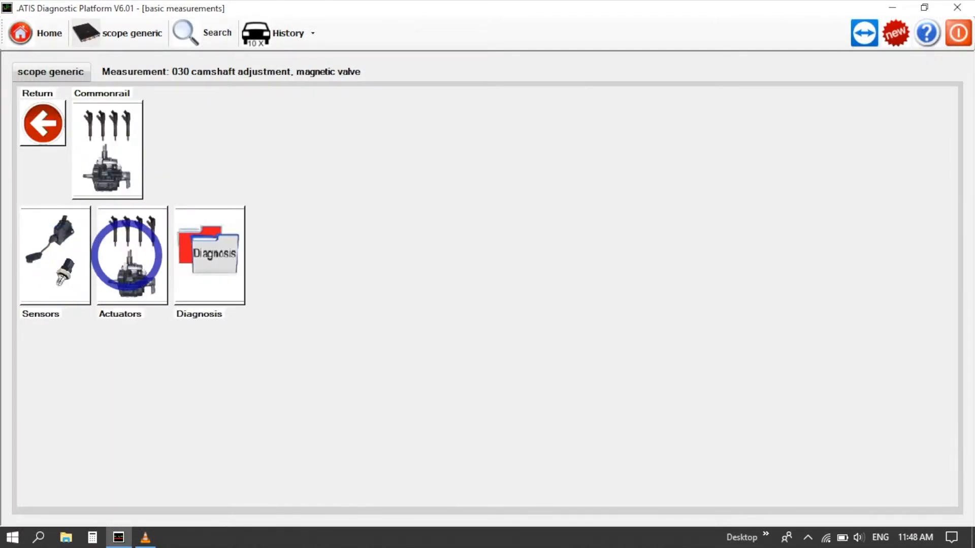
left_click(131, 255)
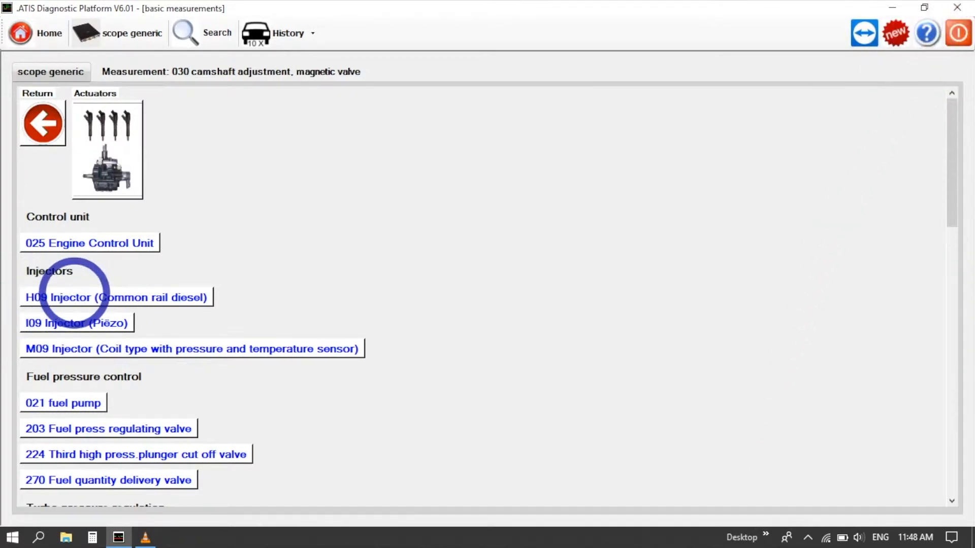
Select 'H09 Injector (Common rail diesel)' to show its signal hookup diagram and notes.
left_click(92, 297)
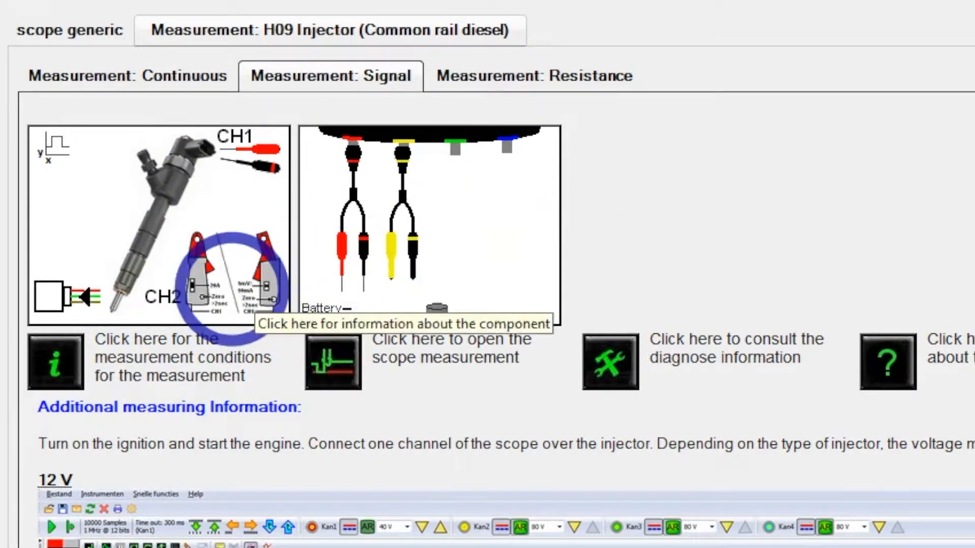
mouse_move(331, 370)
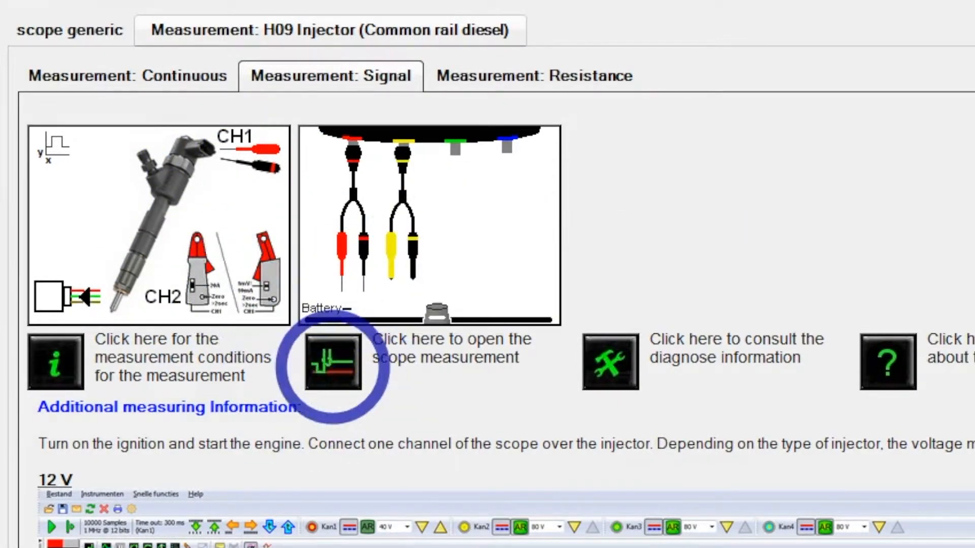
Launch TiePie Multi Channel with the H09 injector preset showing voltage and current waveforms.
left_click(333, 370)
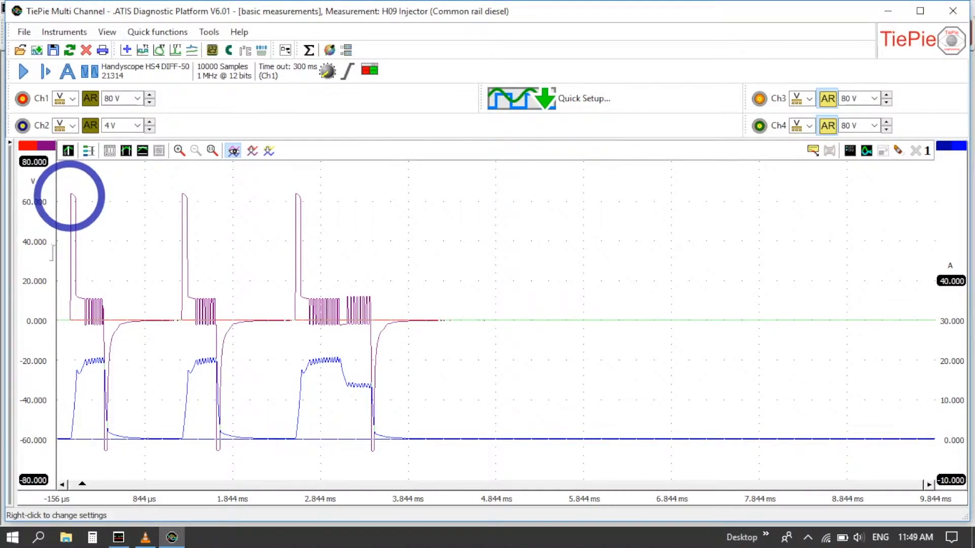
mouse_move(73, 422)
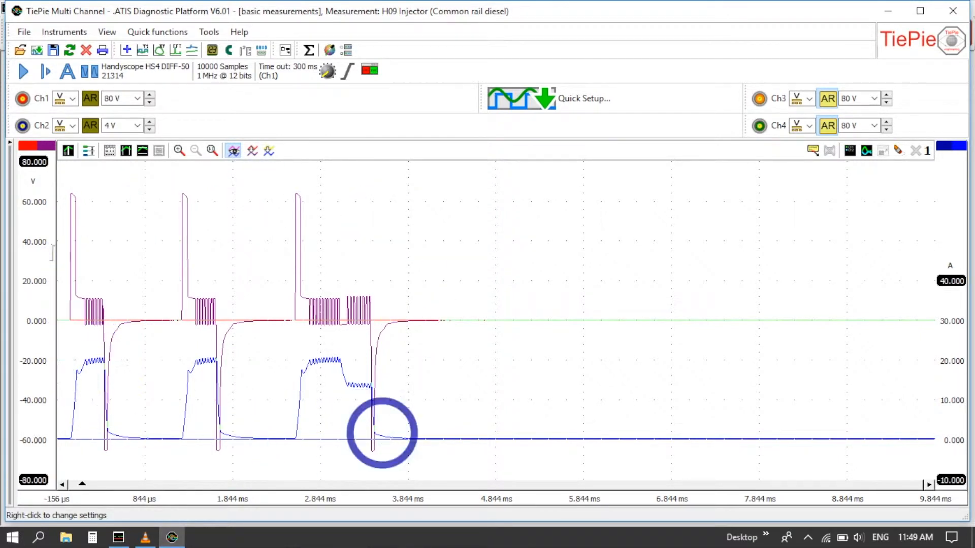
mouse_move(456, 419)
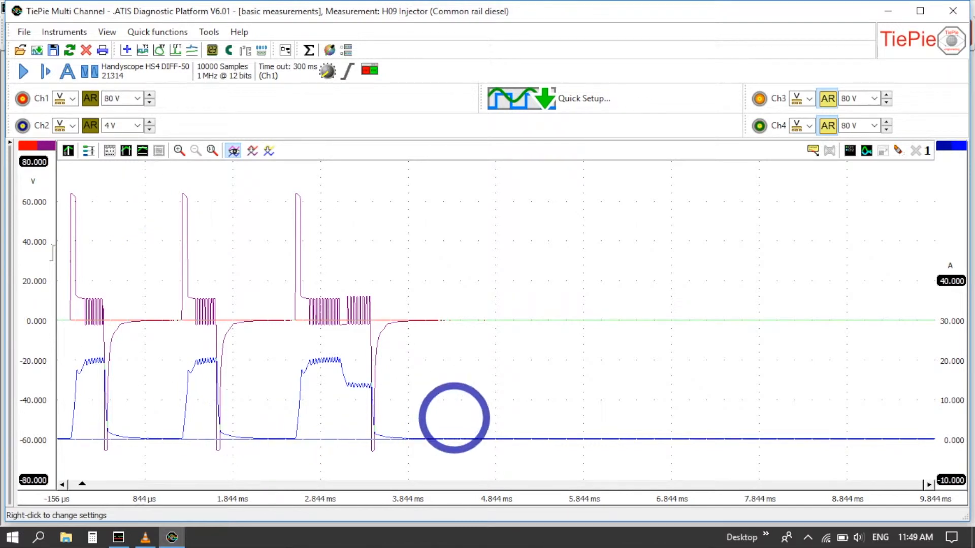